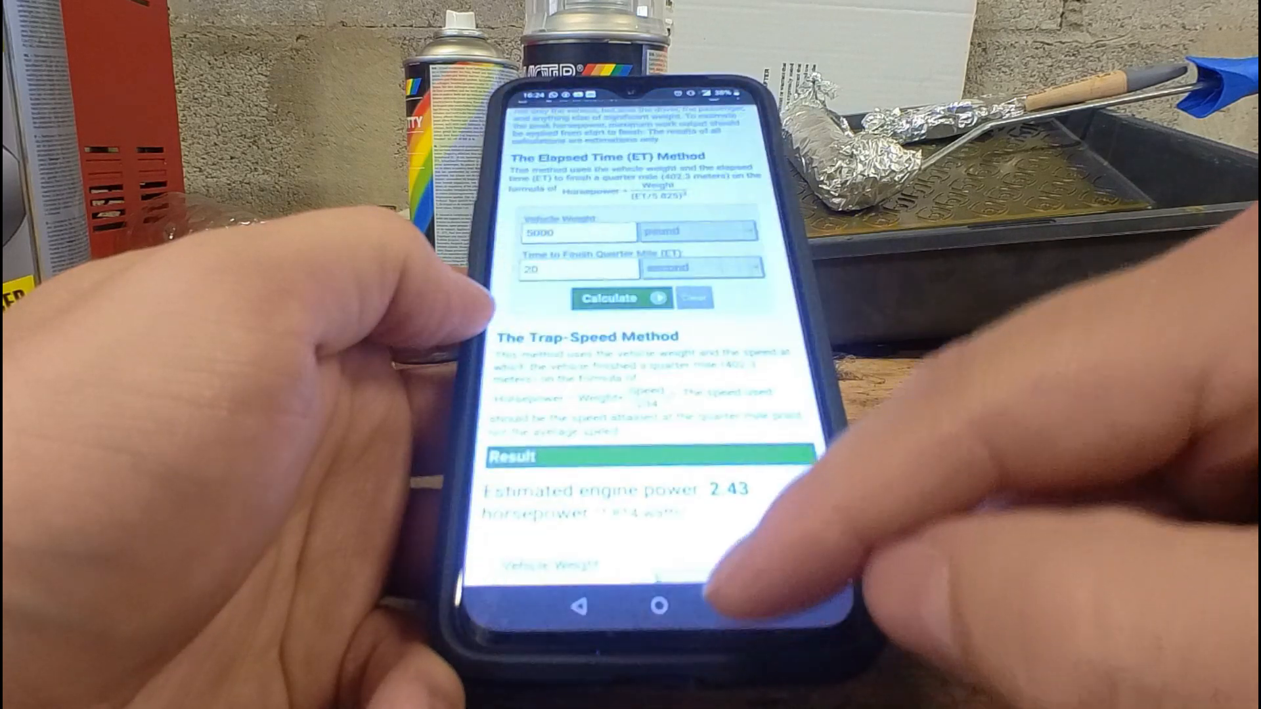
# - Scroll to the elapsed-time form and enter a 20-second time
pyautogui.scroll(-3)
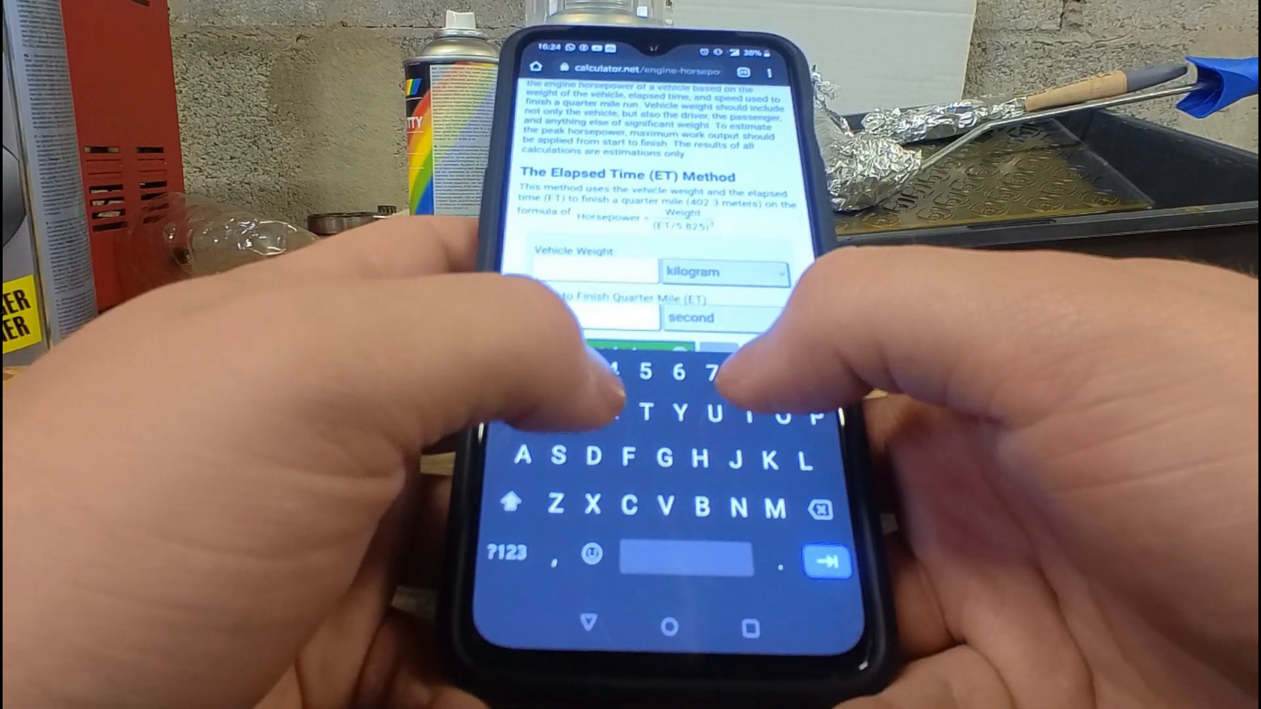
pyautogui.write('20')
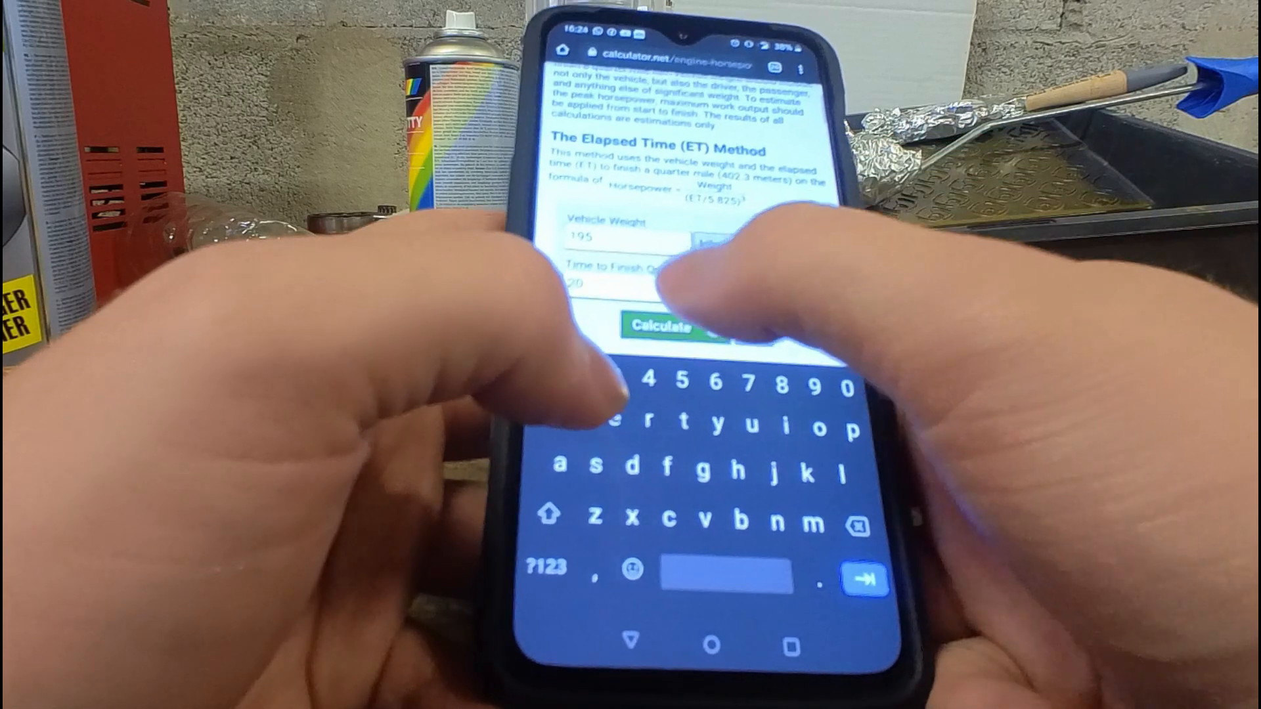
# - Change the quarter-mile time for the 195 kg bike to 27 seconds
pyautogui.click(660, 326)
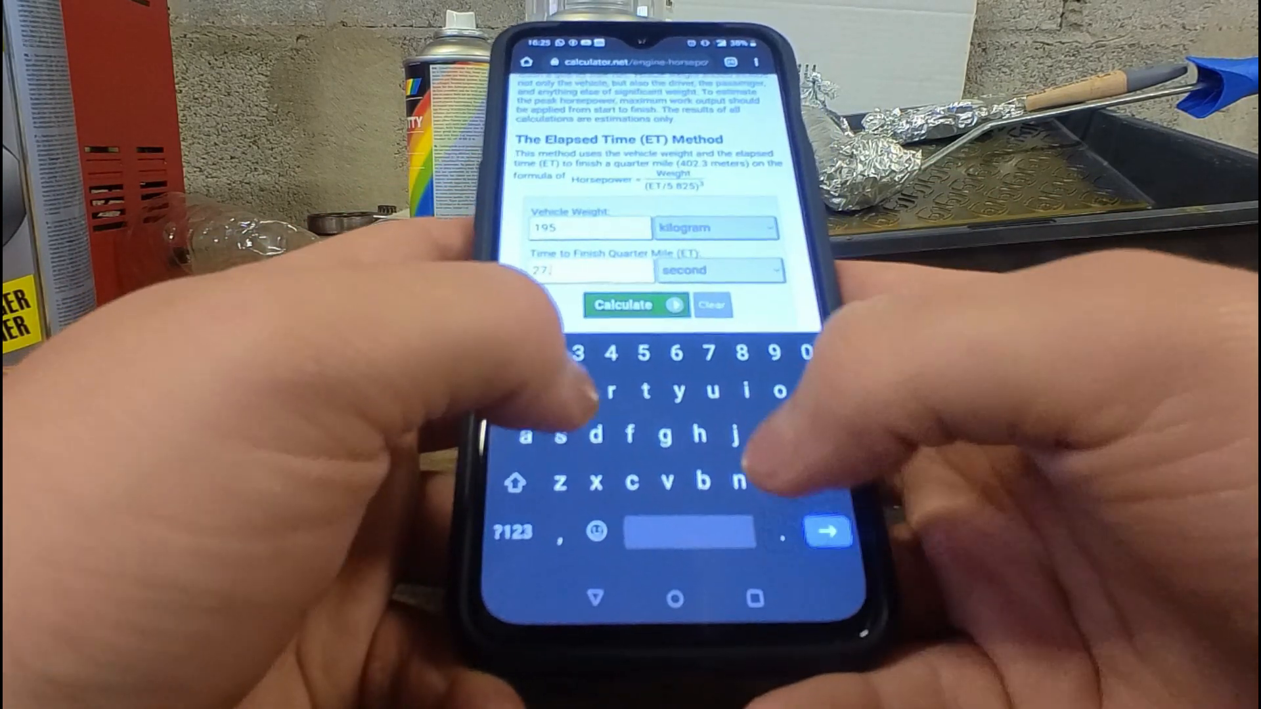
pyautogui.click(635, 305)
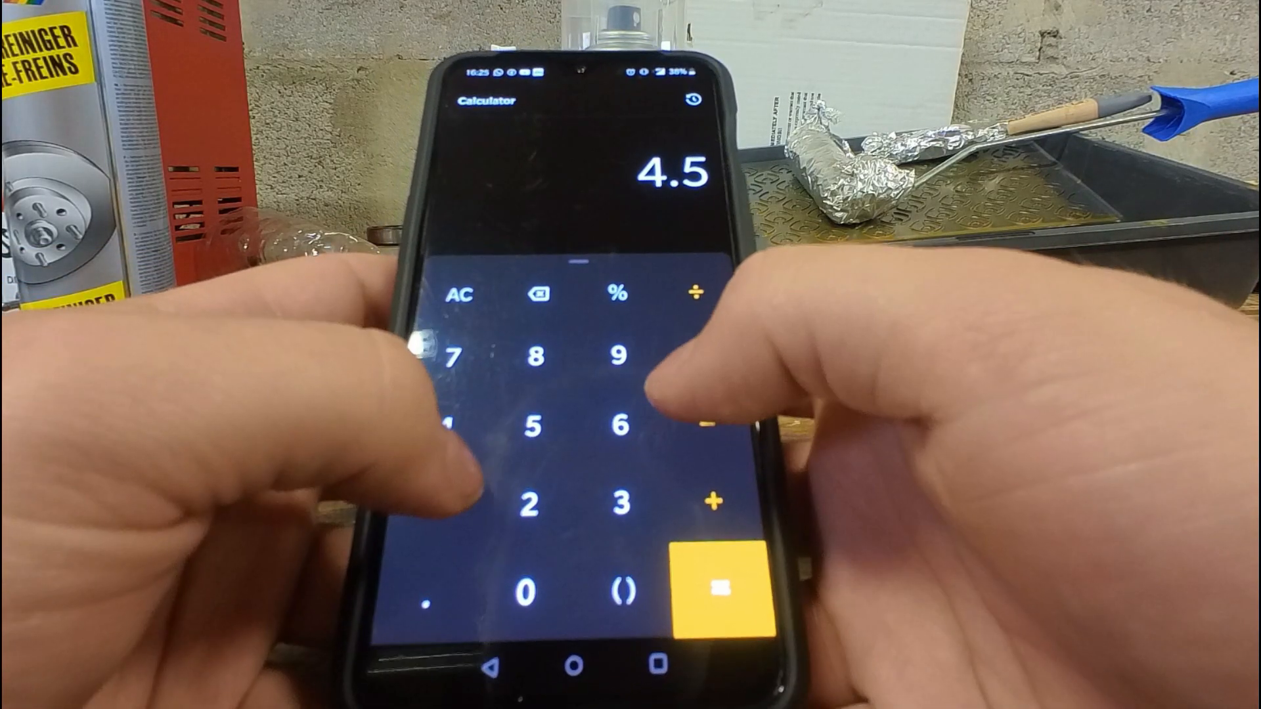
# - Multiply 4.5 by 0.85 in the Android Calculator and get the result
pyautogui.click(551, 406)
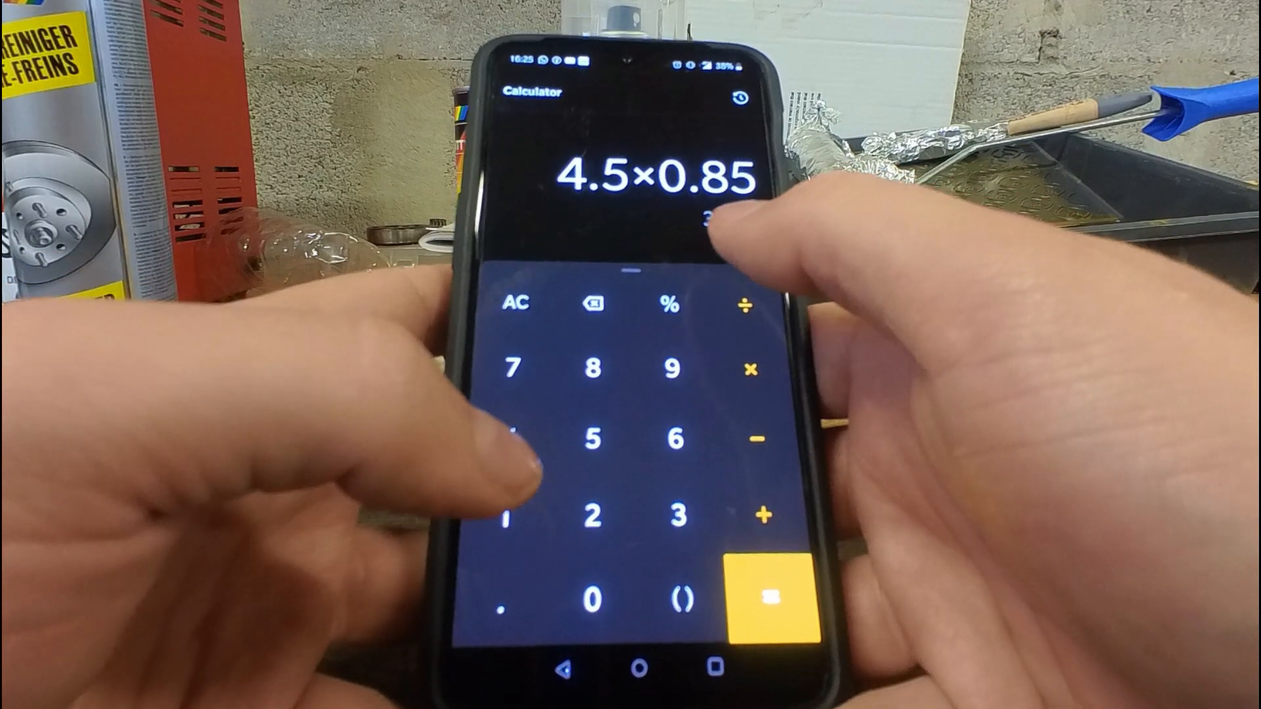
pyautogui.click(769, 597)
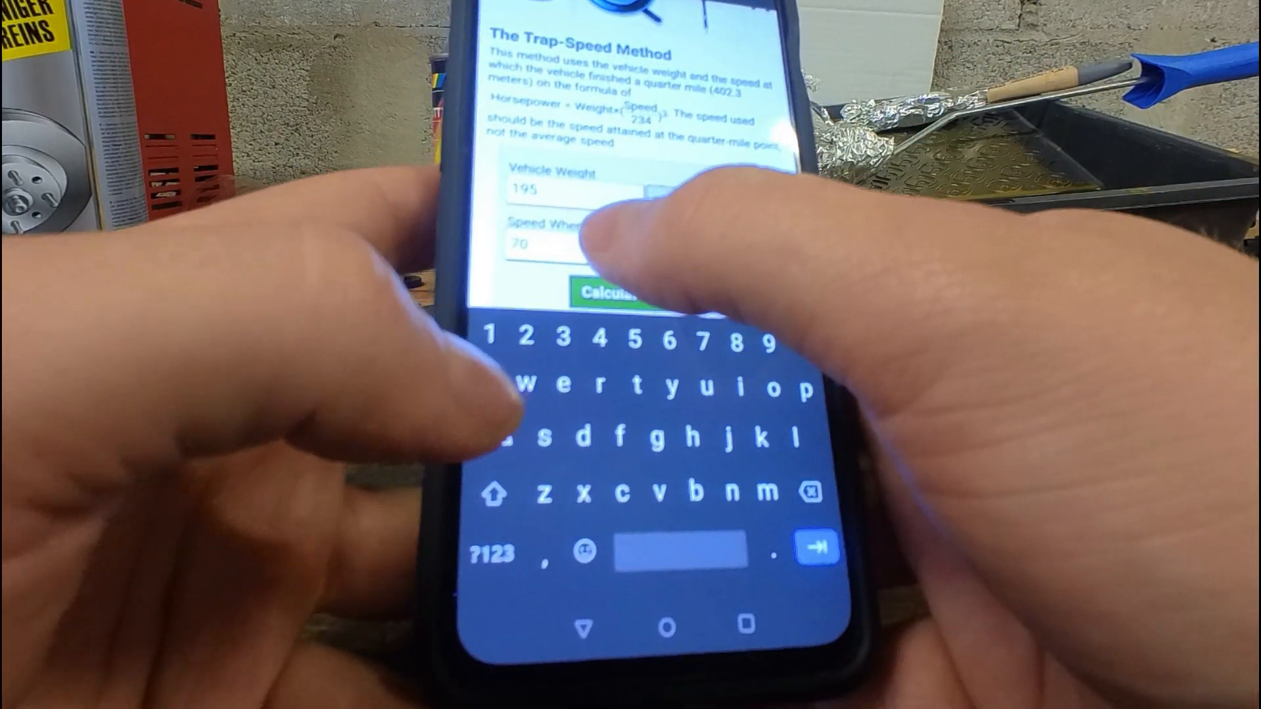
# - Enter a 74.91 km/h finishing speed and kilogram weight unit in the Trap-Speed form
pyautogui.click(616, 292)
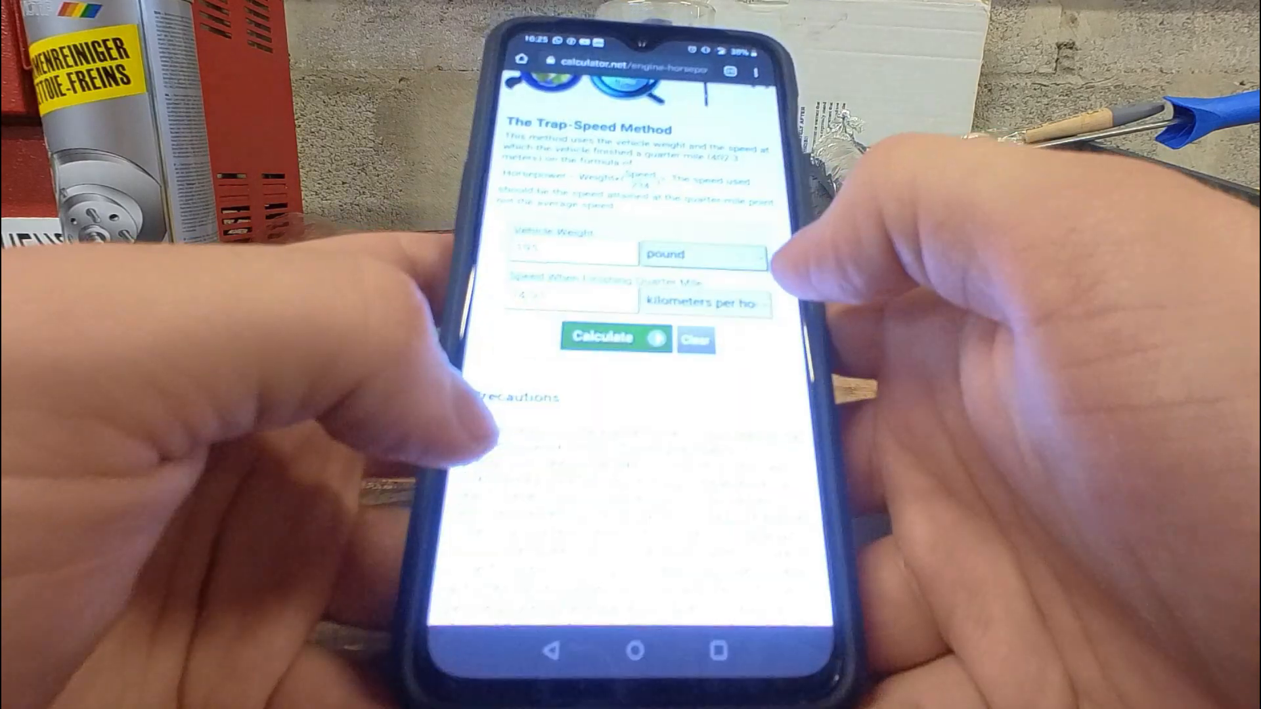
pyautogui.click(704, 255)
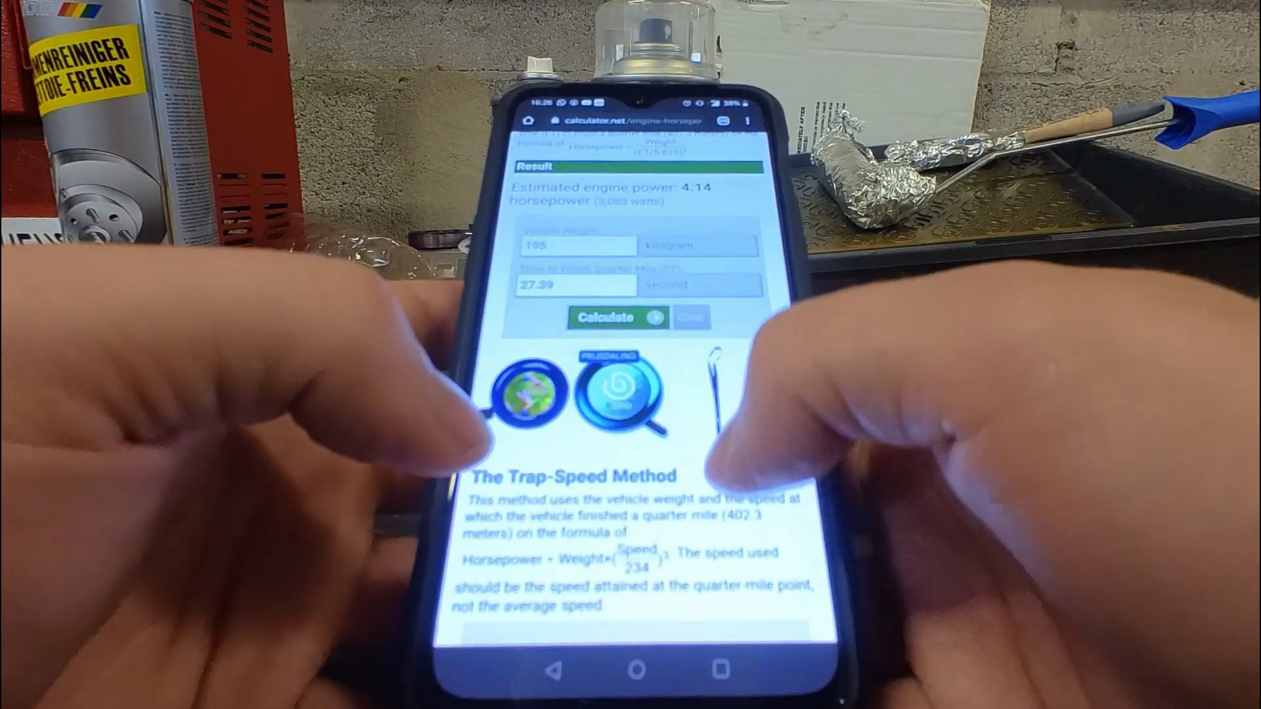
pyautogui.scroll(-3)
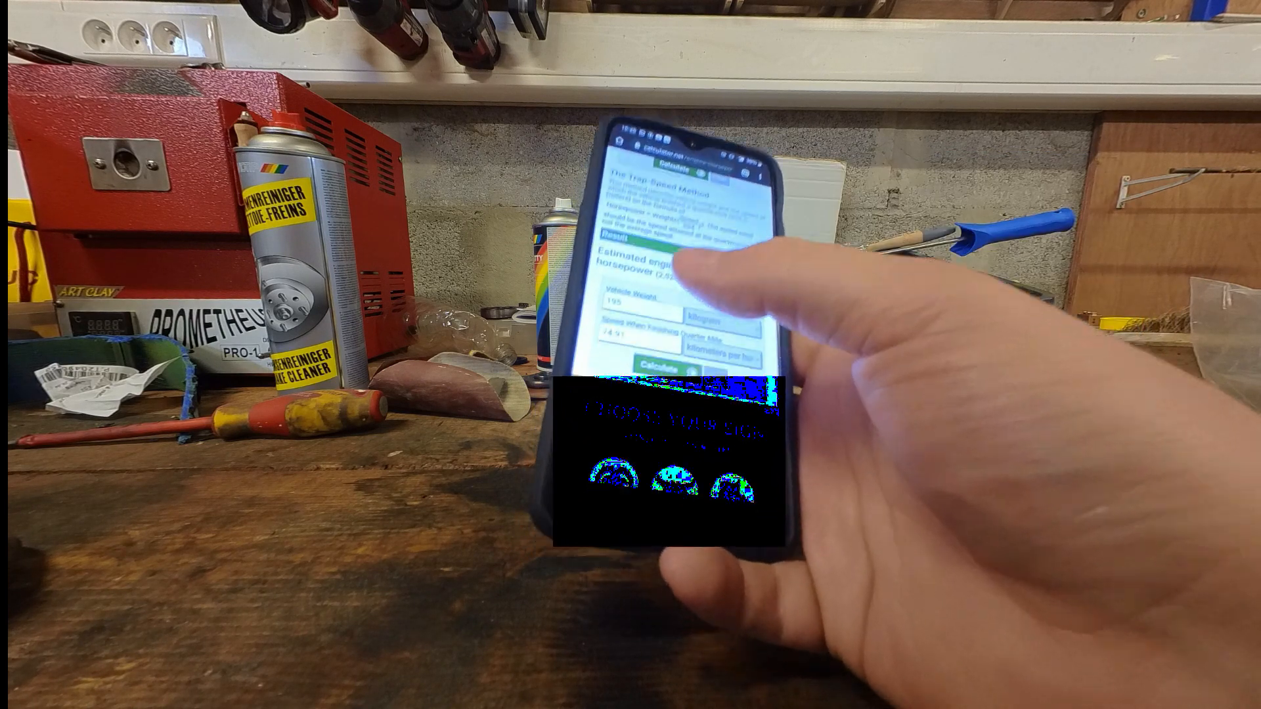
# - Calculate the trap-speed estimate: 3.38 hp for 195 kg at 74.91 km/h
pyautogui.click(659, 366)
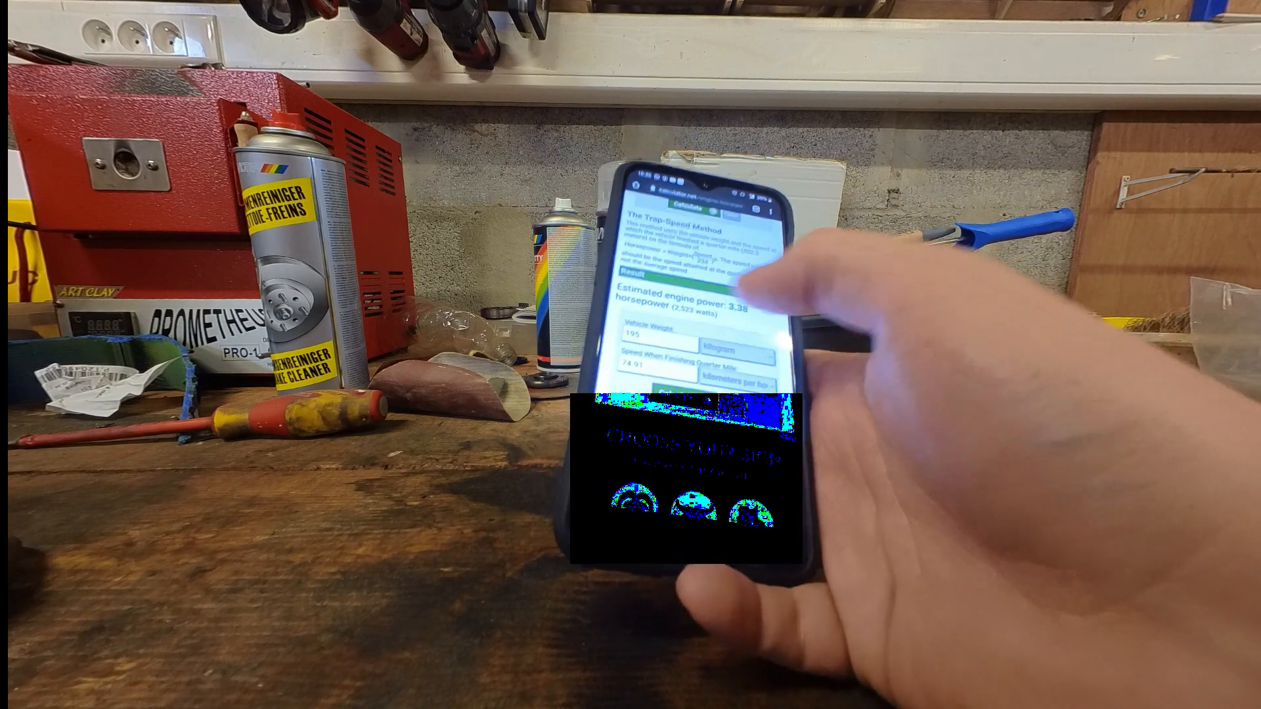